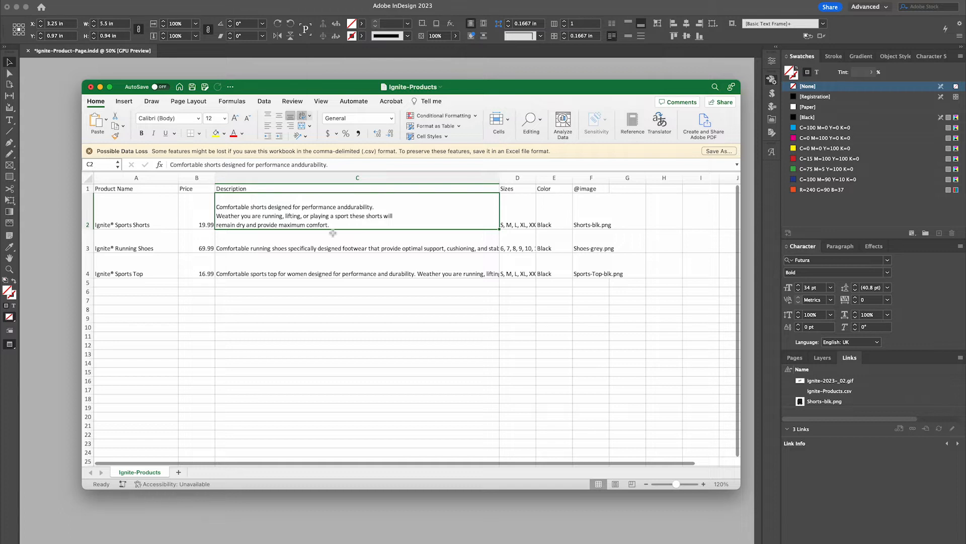
pyautogui.moveTo(398, 278)
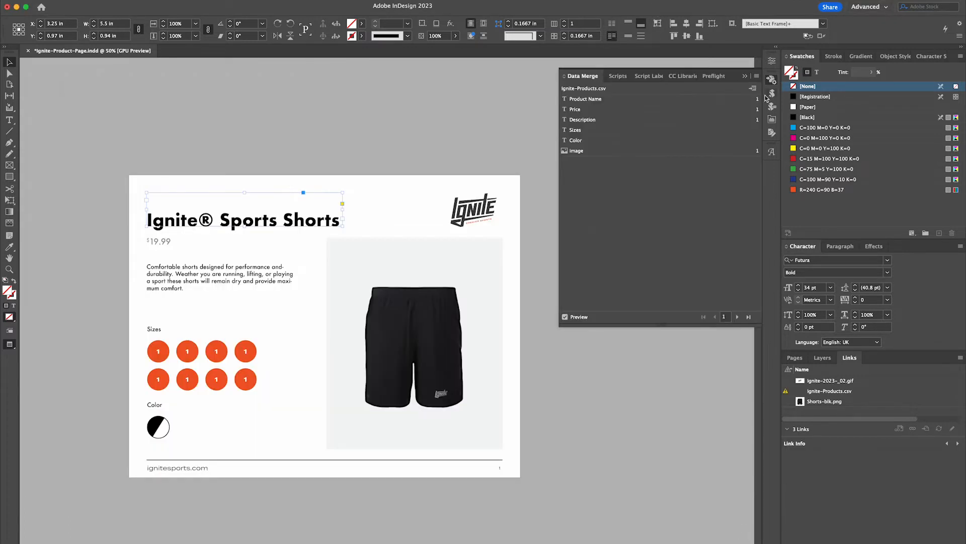
# Toggle the Data Merge Preview off and on so record 1's name, price and description reload.
pyautogui.click(757, 75)
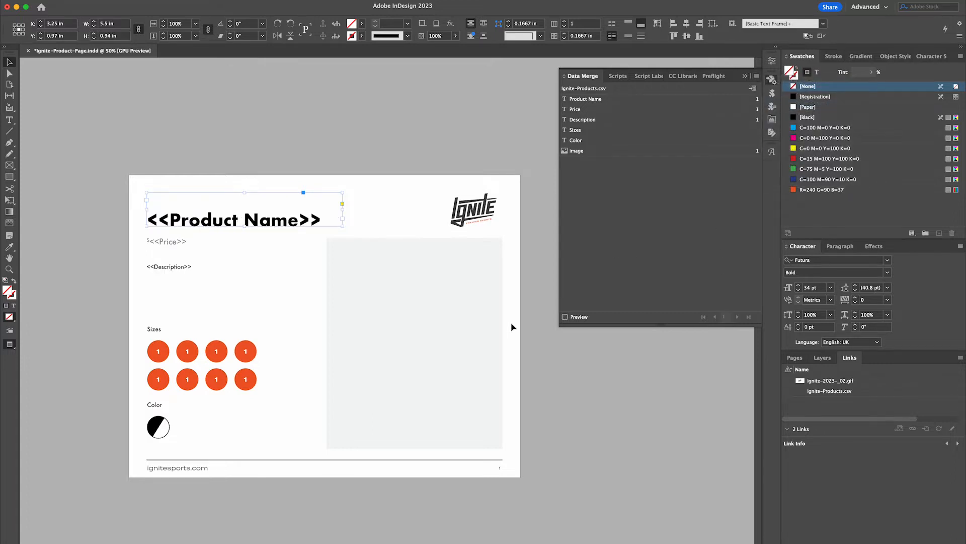
pyautogui.click(565, 316)
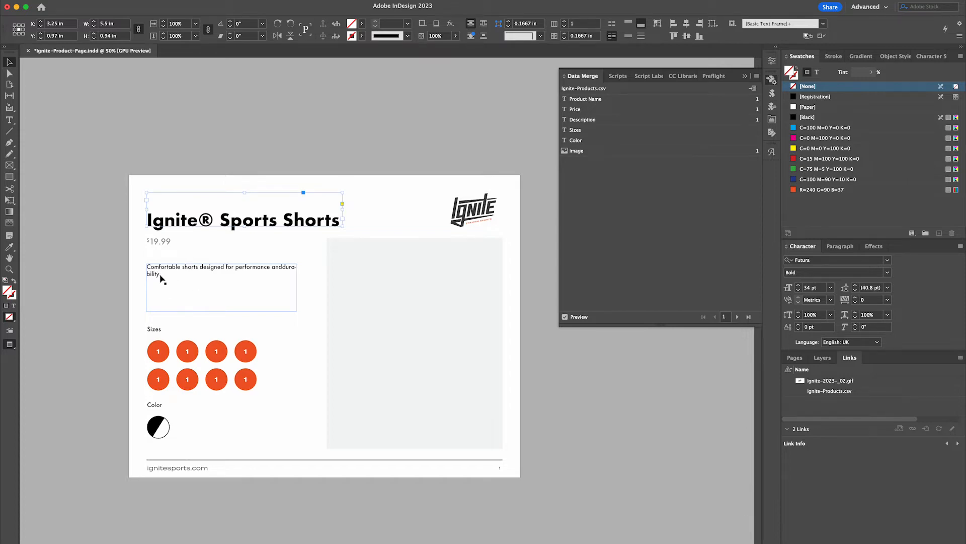
pyautogui.moveTo(274, 302)
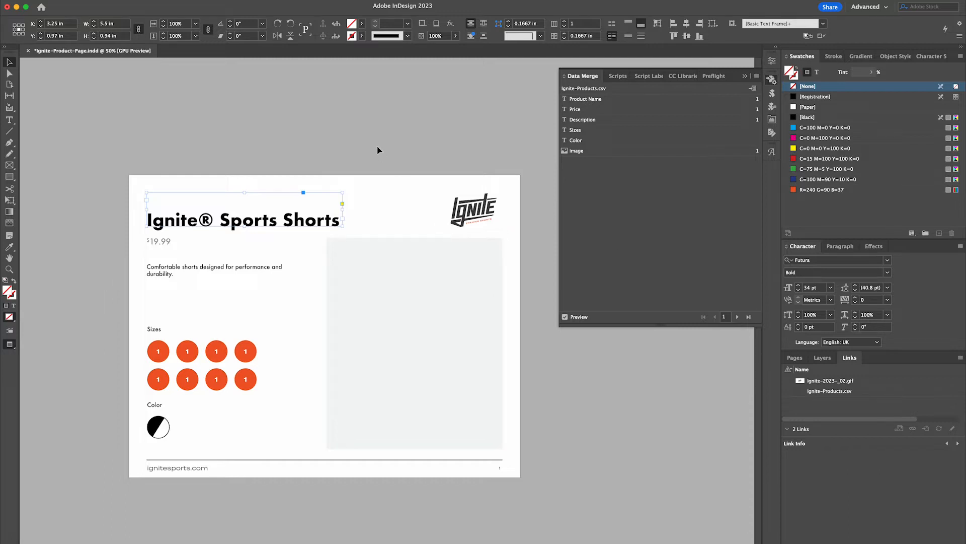
pyautogui.moveTo(376, 139)
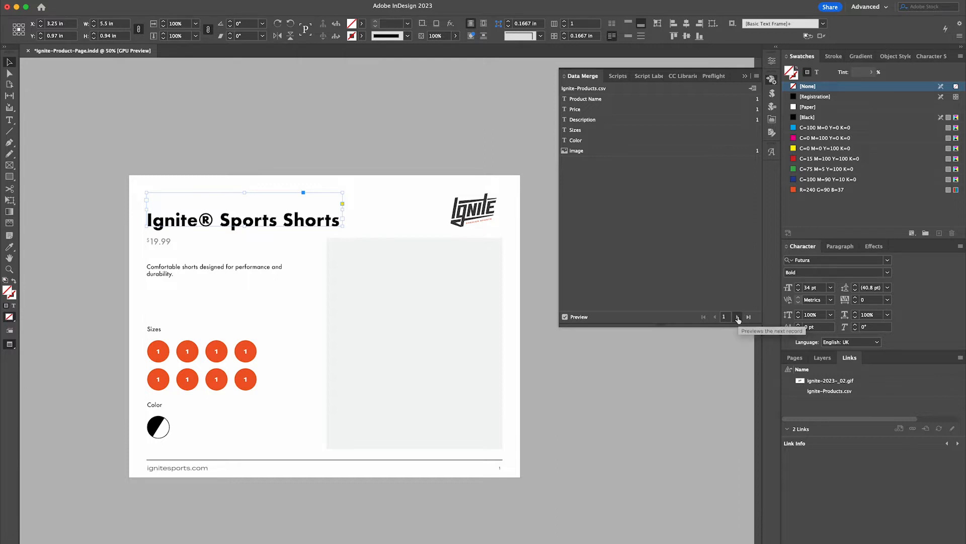
# Advance the merge preview to record 2, revealing description fragments in the name, price and description placeholders.
pyautogui.click(737, 317)
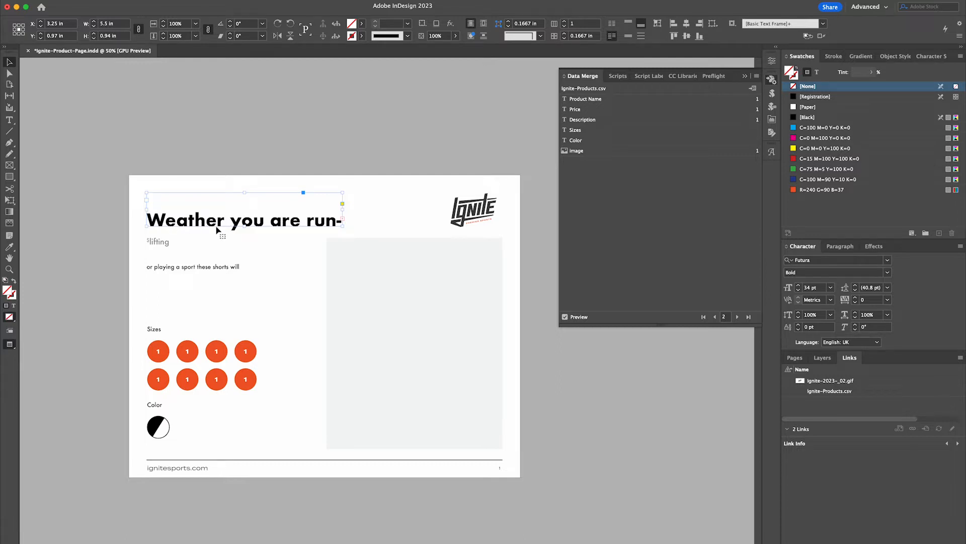
pyautogui.moveTo(203, 269)
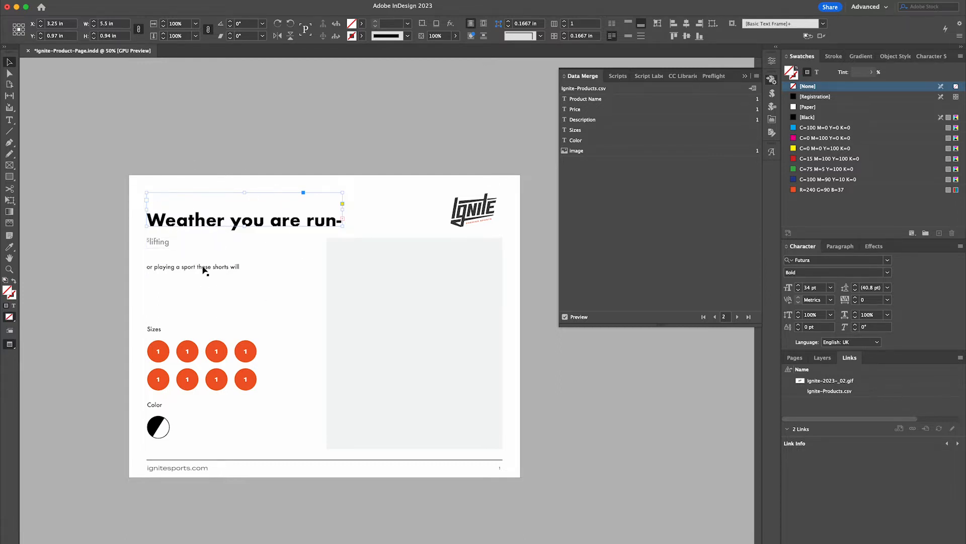